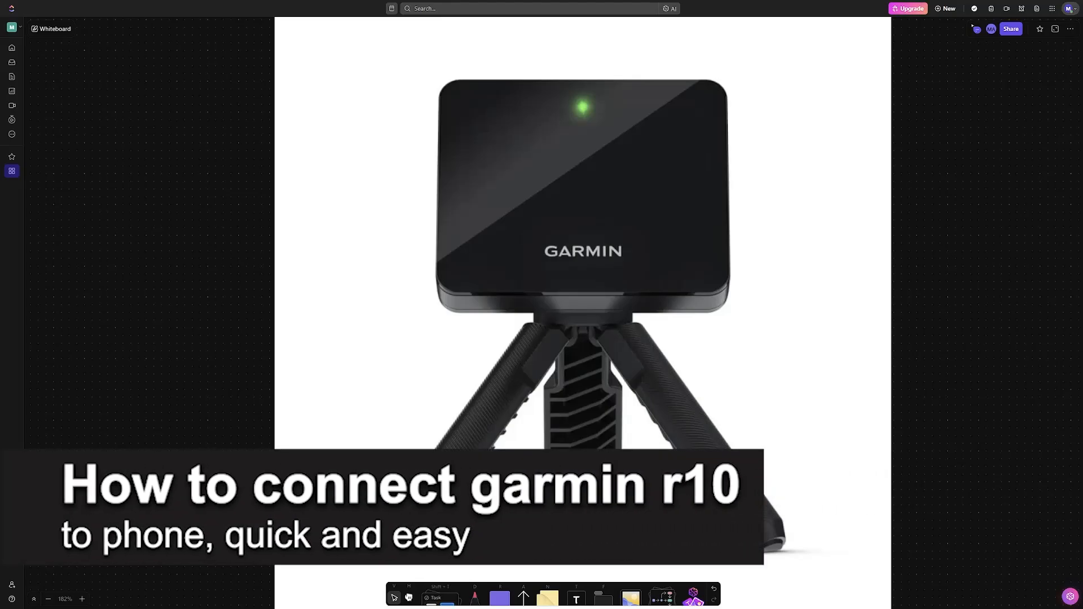
Pick the pink freehand pen and draw a curved arrow right of the R10 photo
click(474, 598)
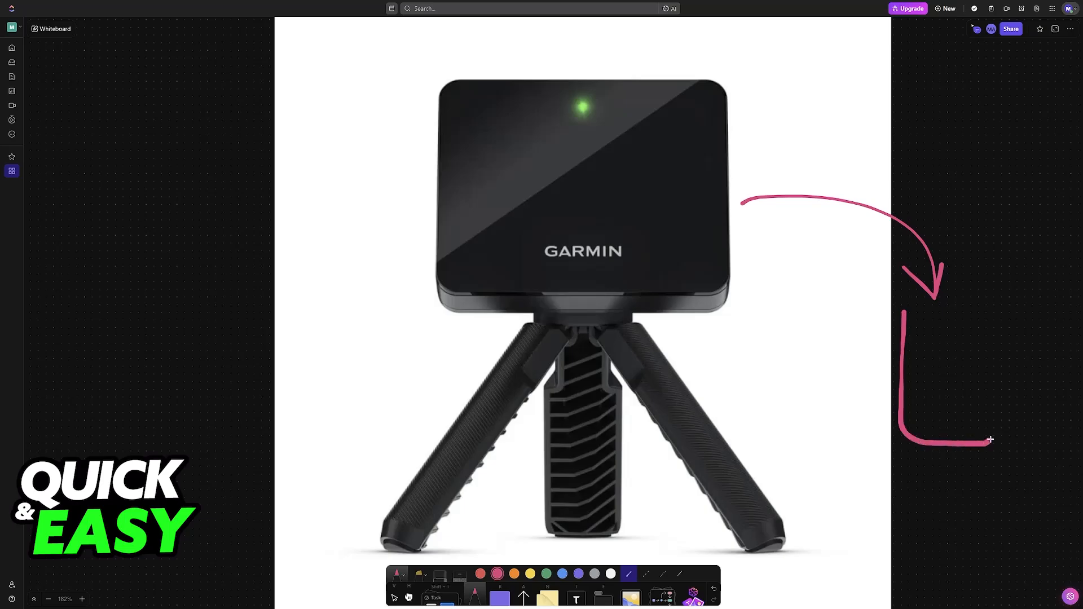
Sketch a rounded phone outline under the arrow, then bring the Bluetooth pairing image into view
drag(988, 442, 995, 352)
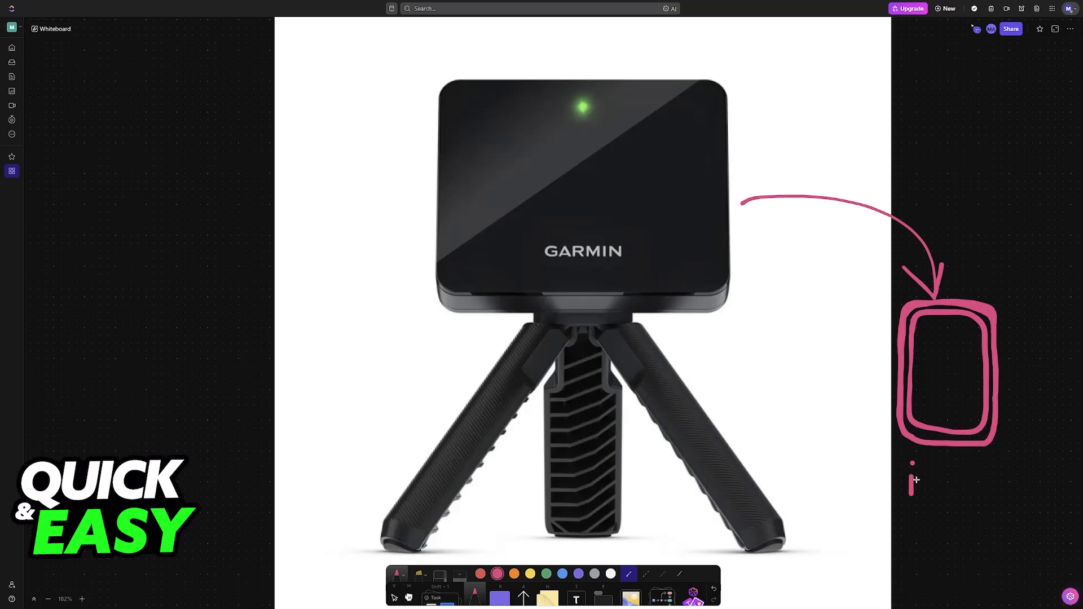
text(OS)
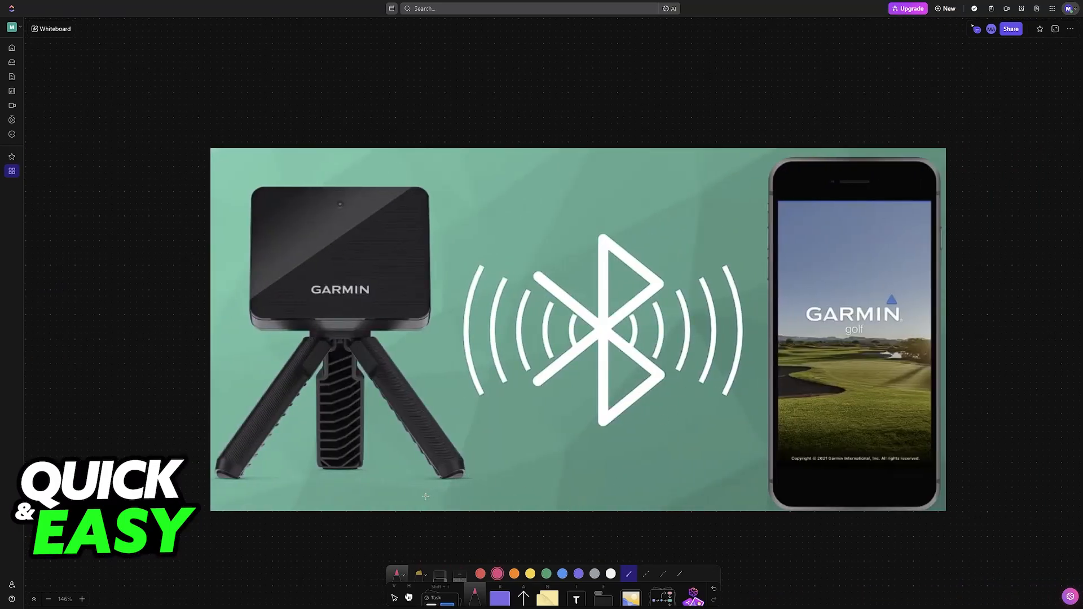
Box the R10 close-up's small button in pink and arrow the blue LED
drag(387, 490, 753, 490)
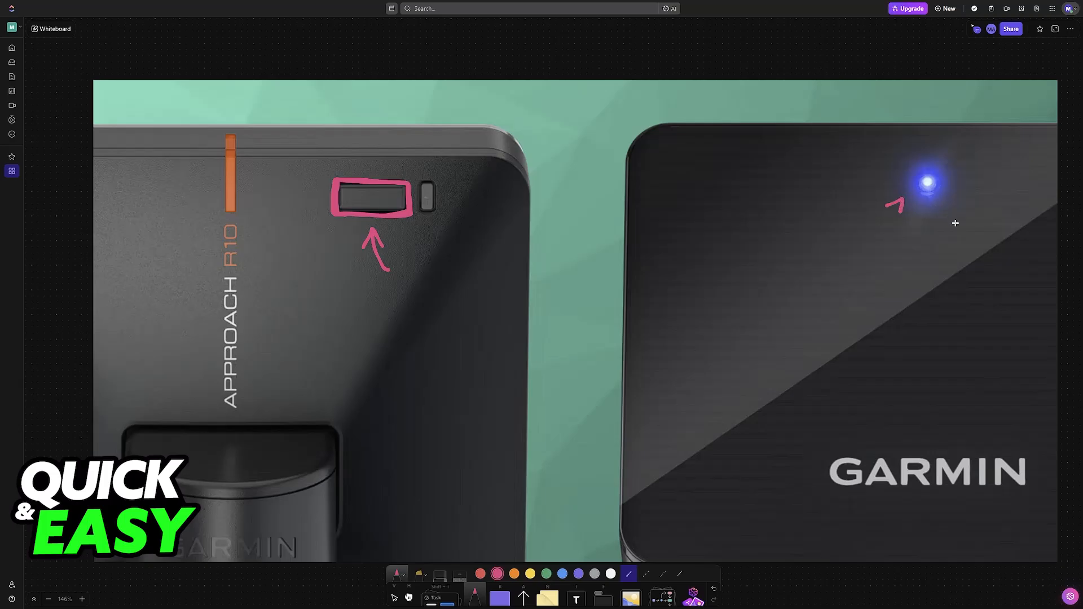
mouse_move(673, 555)
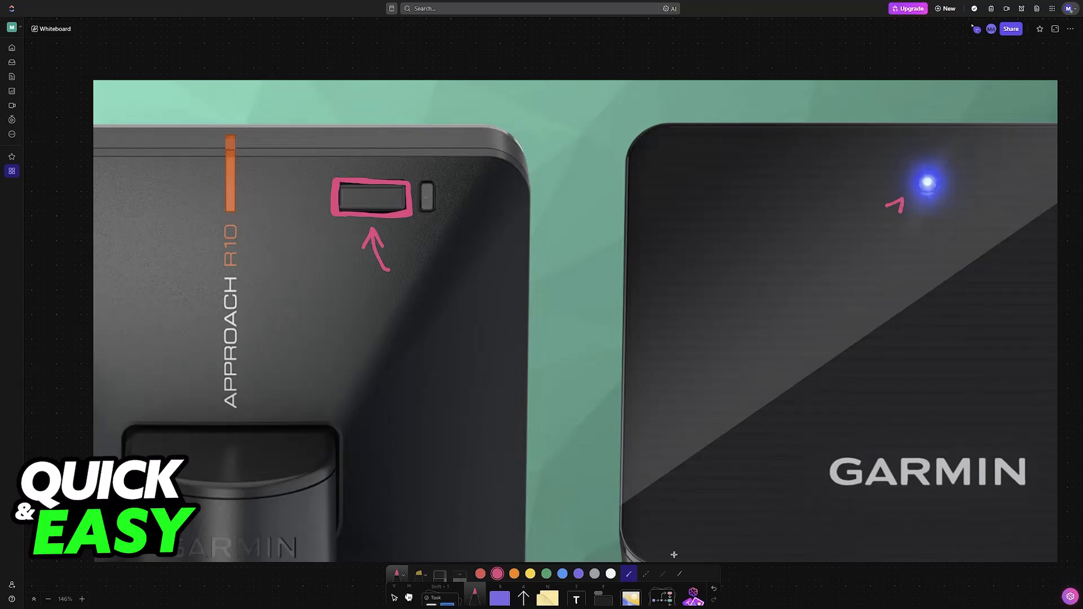
Circle the More tab on the Garmin Golf home screenshot in pink
drag(912, 224, 950, 238)
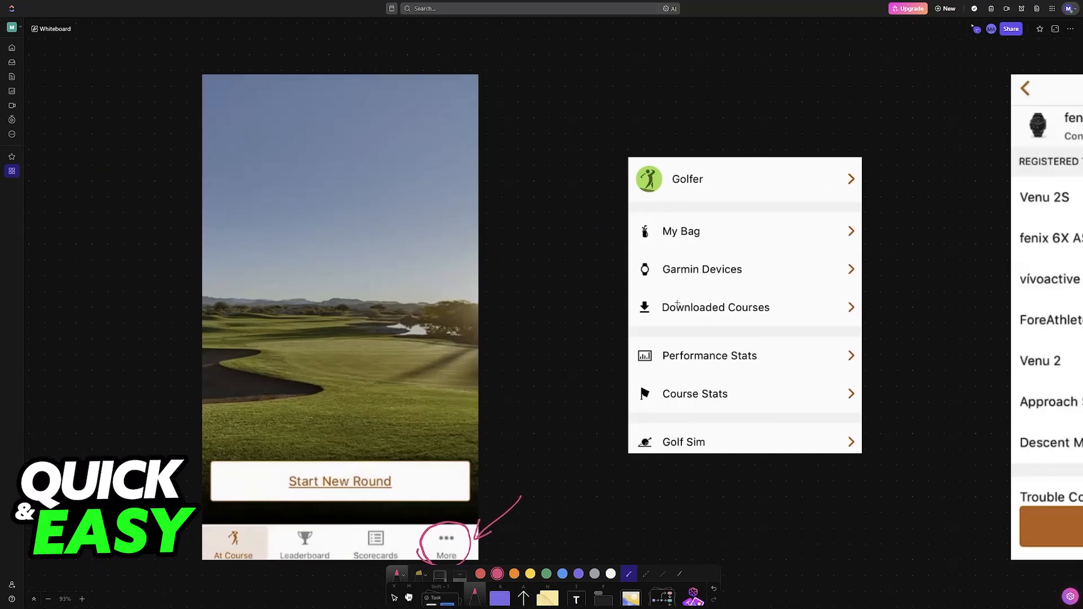
Outline Add Device, arrow to Select Your Device, and mark Browse Other Devices
drag(628, 252, 859, 286)
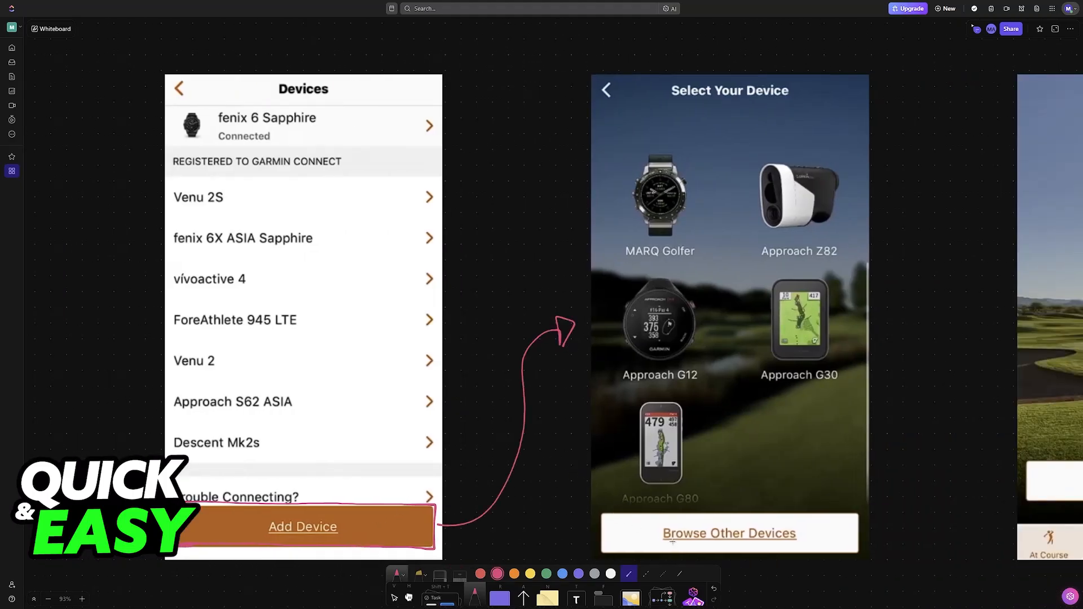
drag(653, 538, 816, 525)
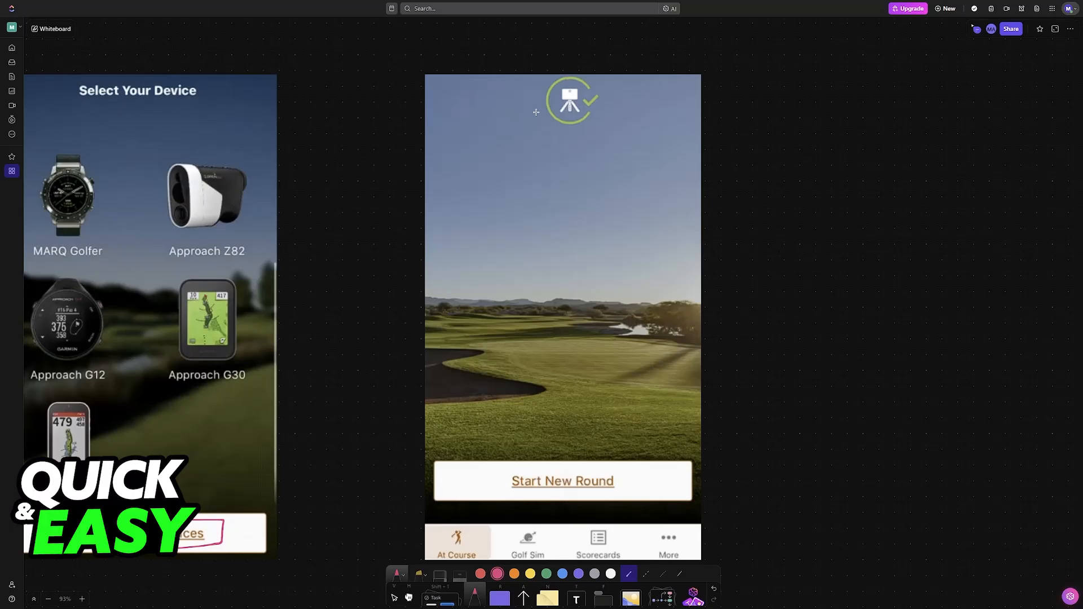
Circle the top check icon and sketch a tripod device with an arrow to it
drag(535, 111, 641, 195)
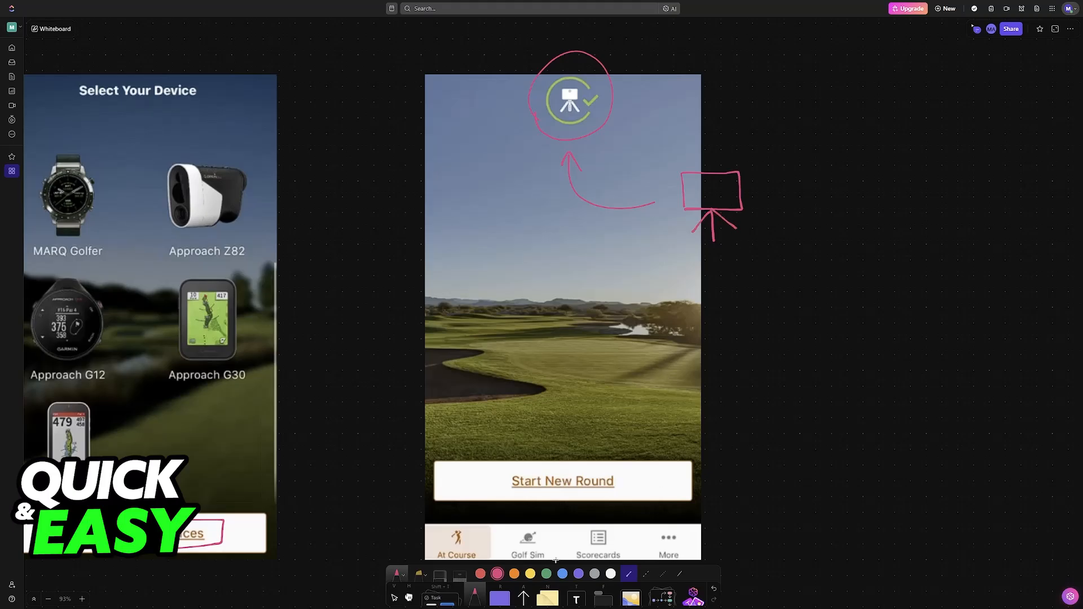
drag(750, 207, 778, 172)
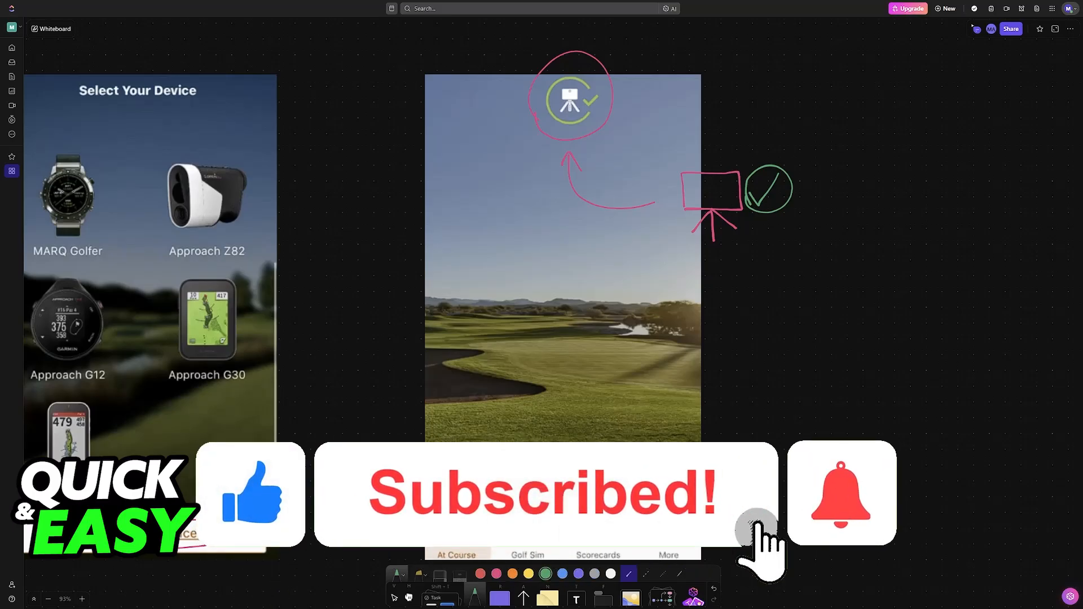
Add a green circled checkmark beside the pink tripod sketch
click(840, 492)
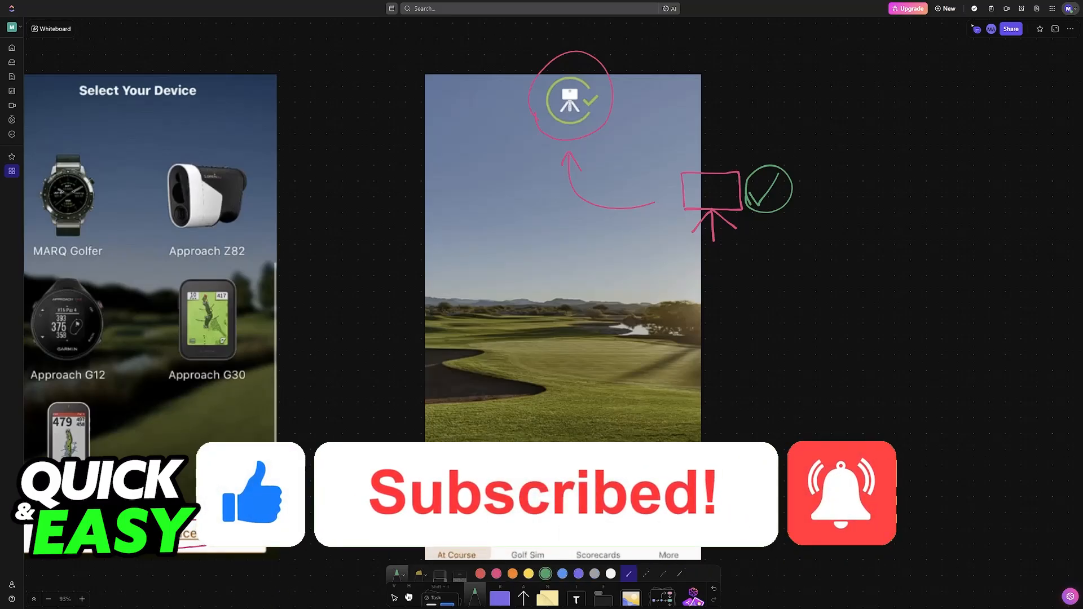